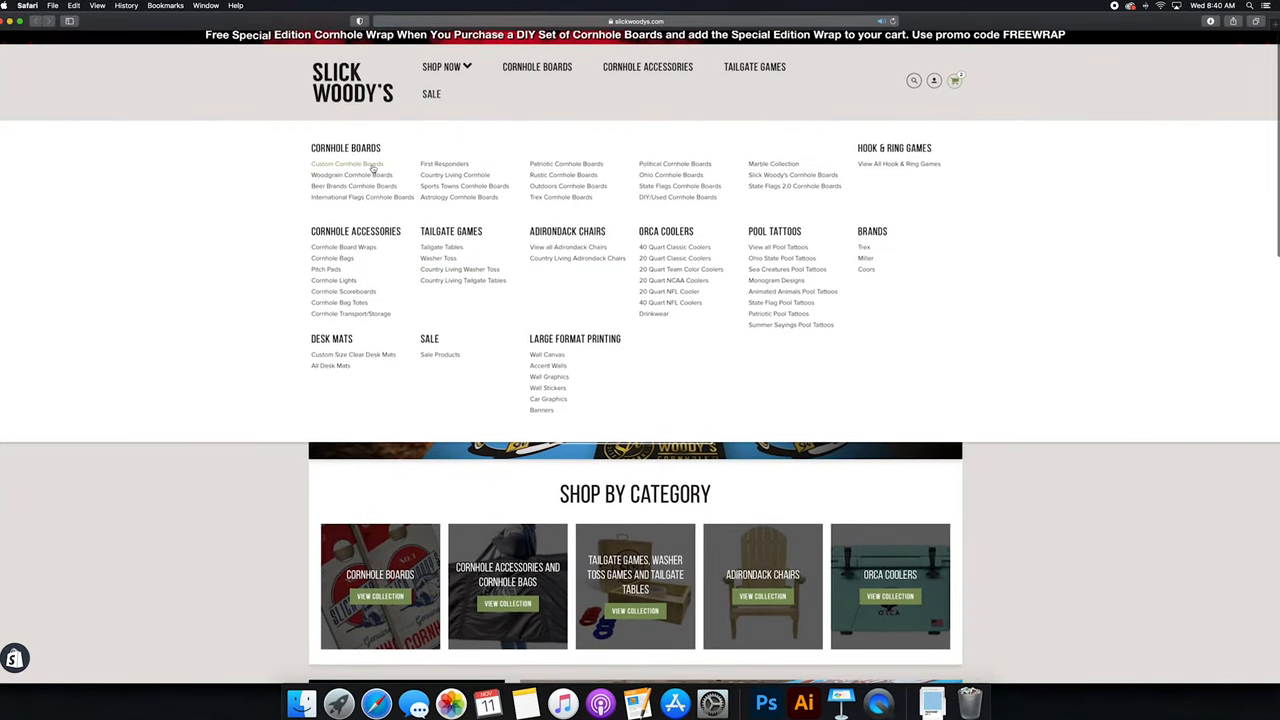
Browse the Custom Cornhole Boards collection's product grid.
left_click(348, 164)
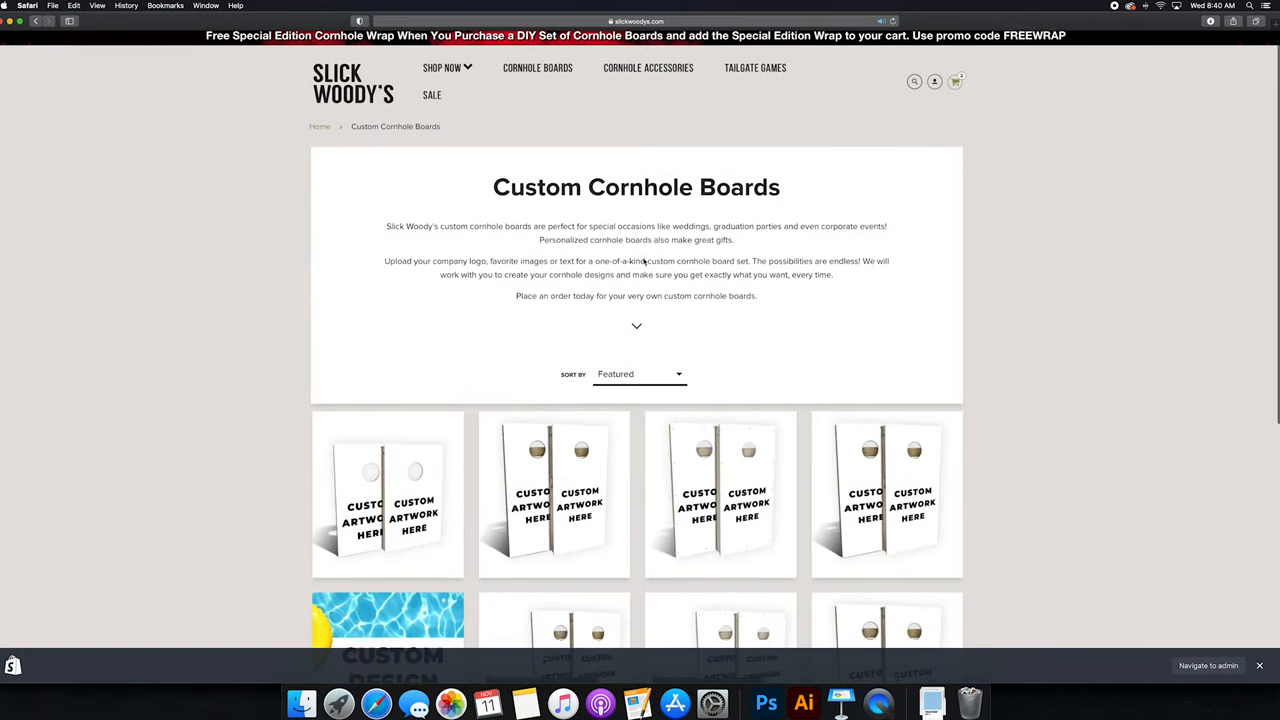
scroll("down", 3)
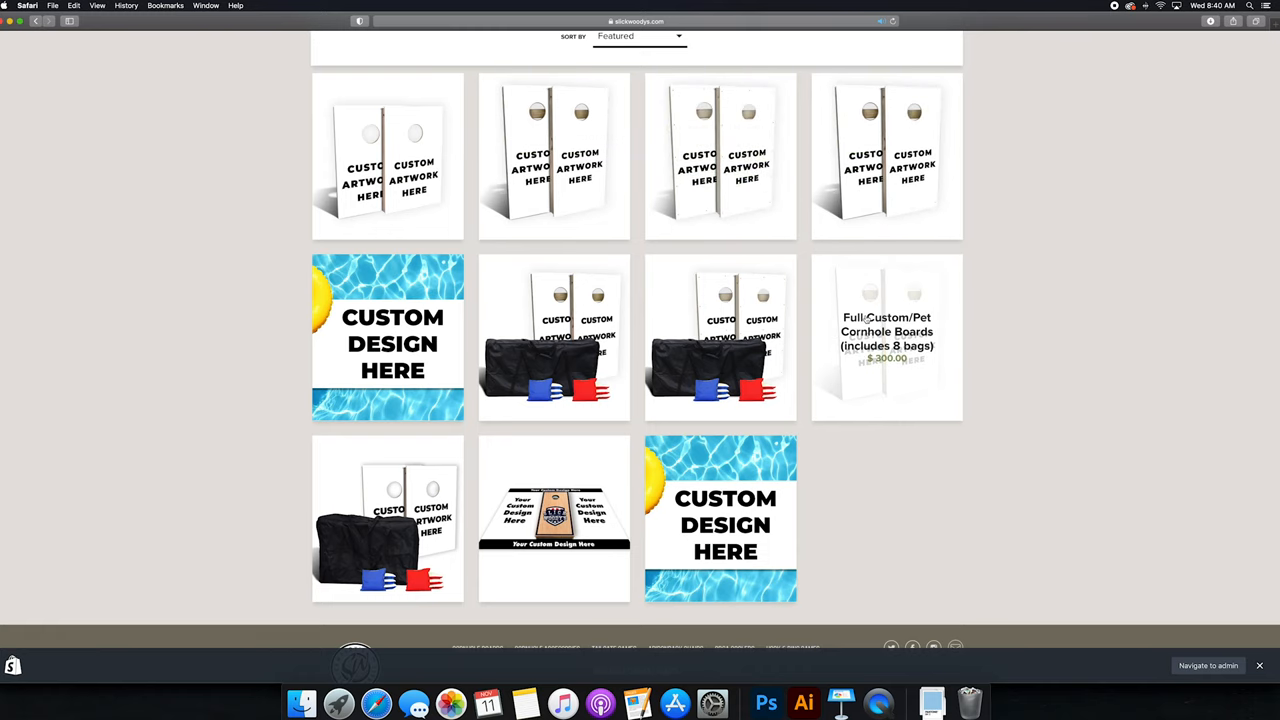
mouse_move(554, 336)
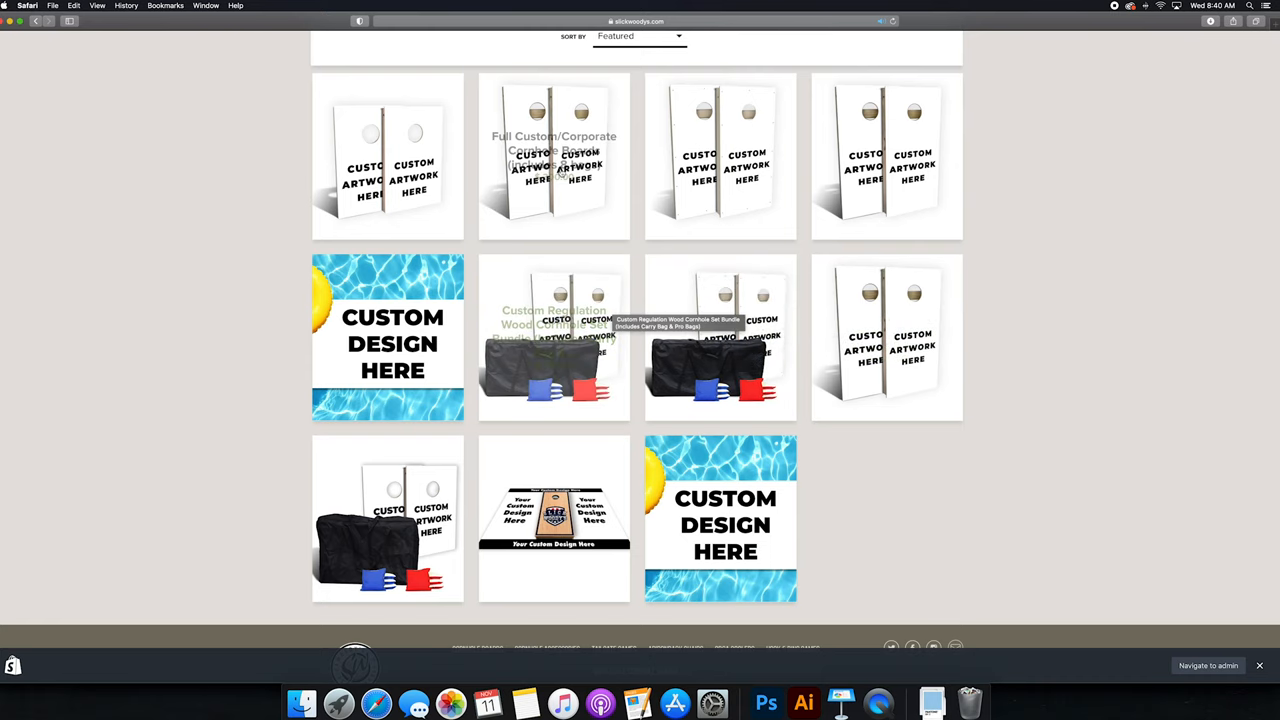
Upload SW Website Logo.png as the artwork for the Full Custom/Corporate Cornhole Boards.
left_click(554, 156)
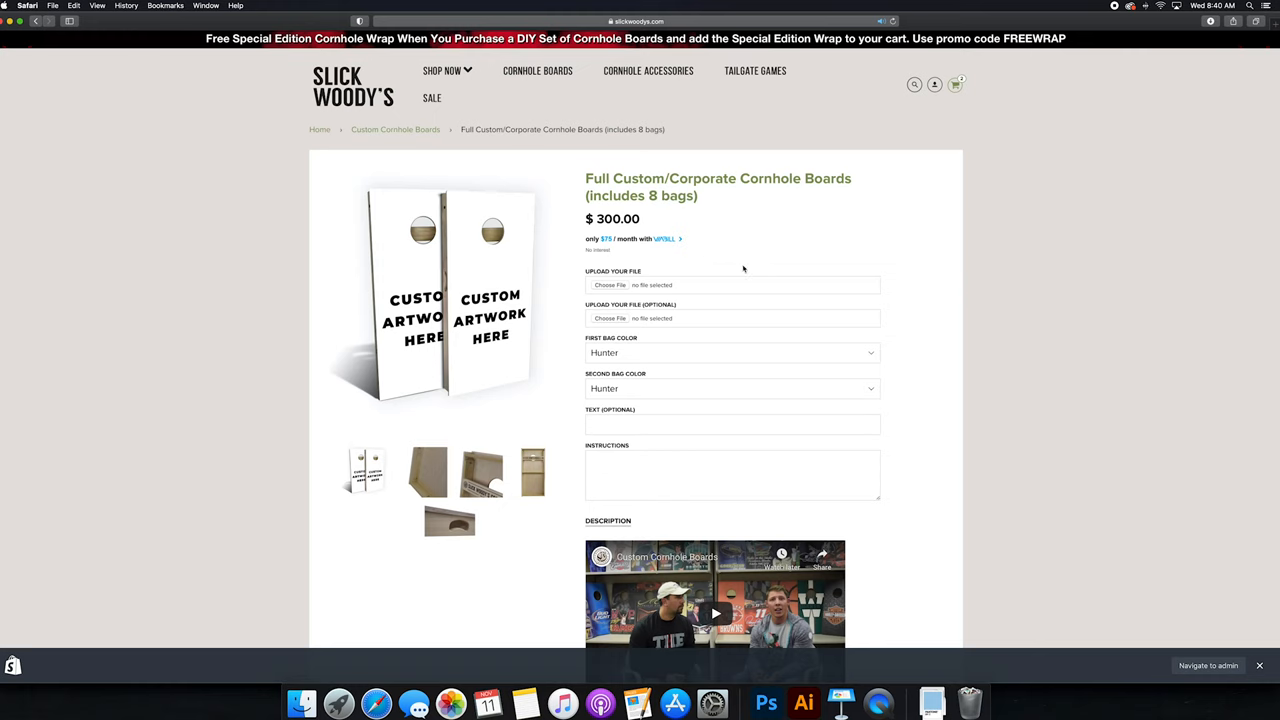
scroll("down", 3)
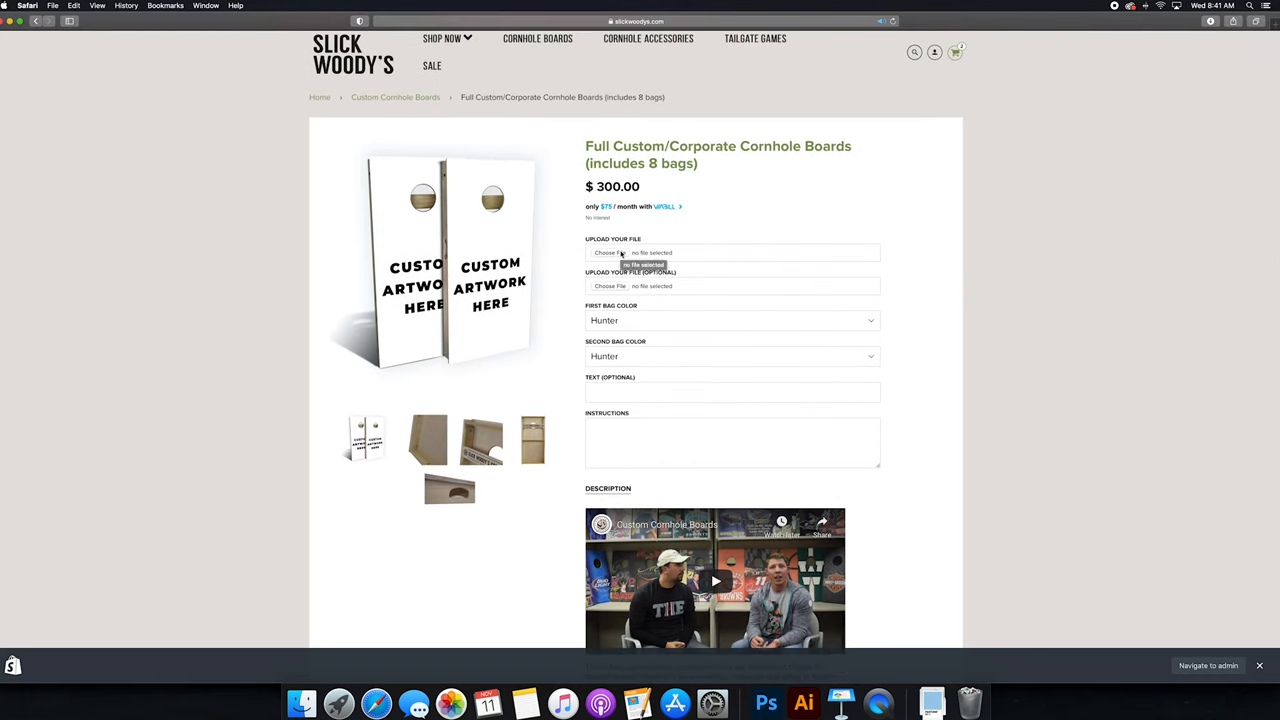
left_click(608, 252)
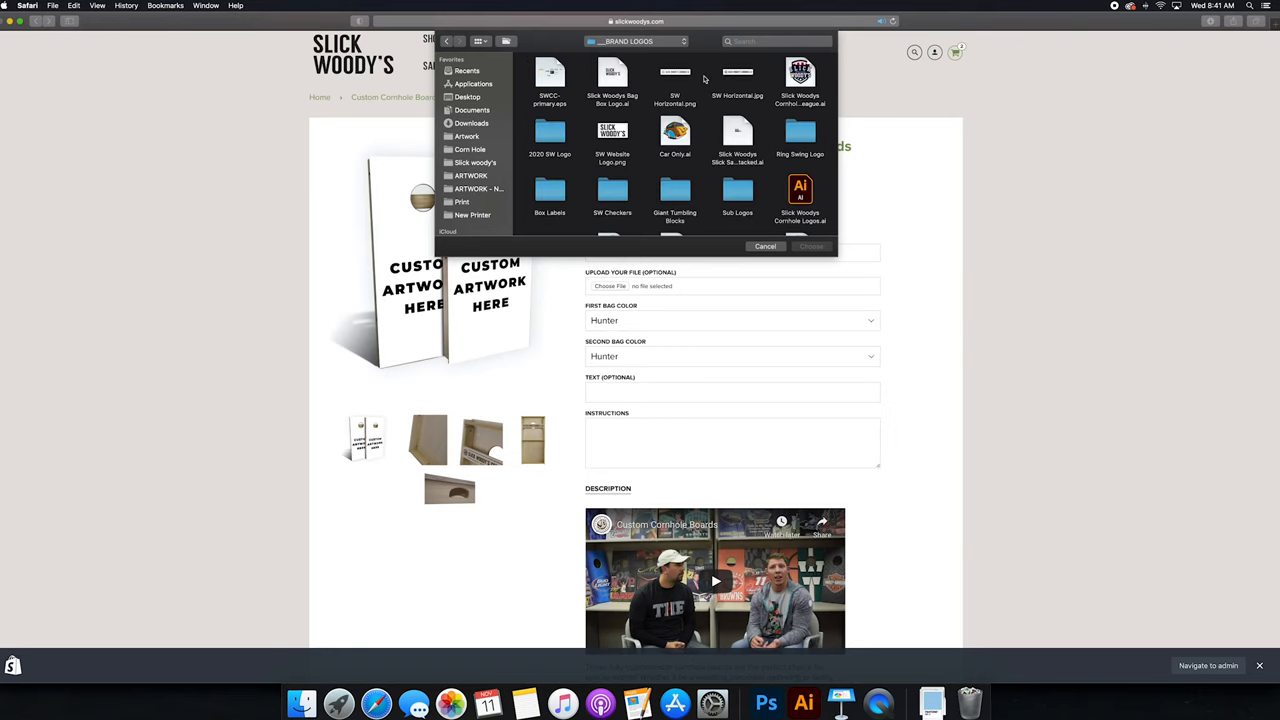
left_click(612, 132)
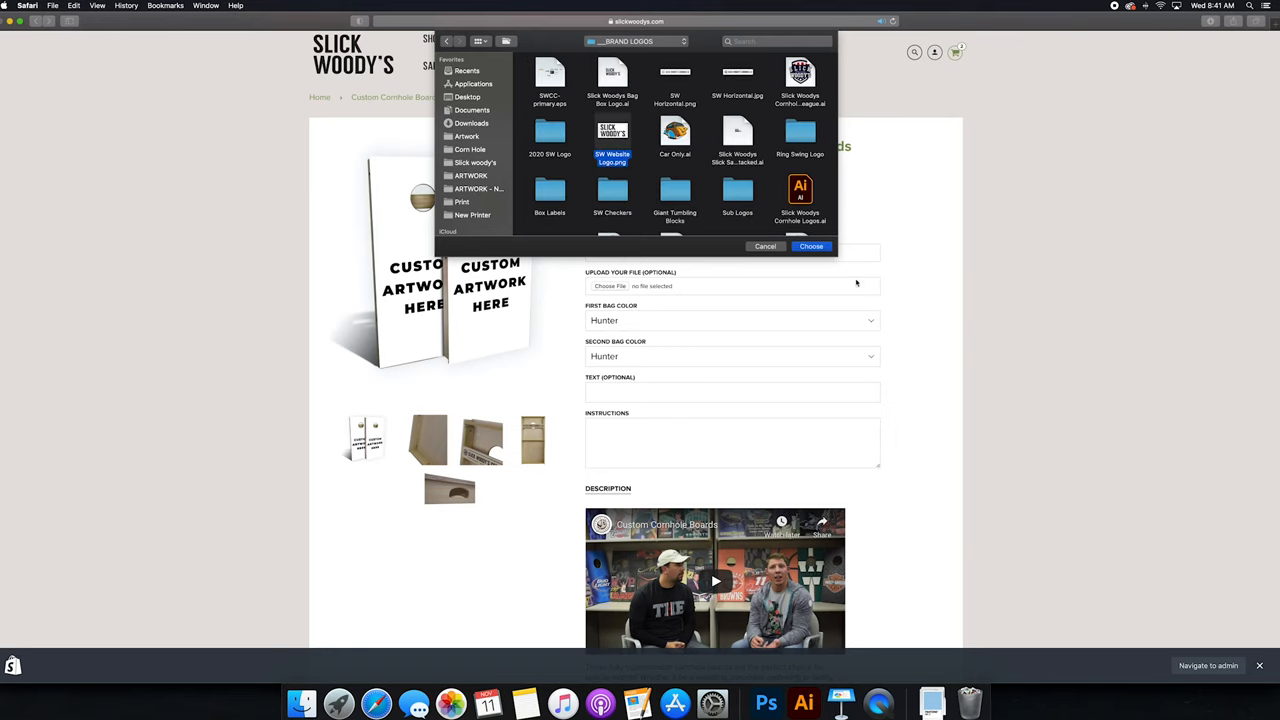
left_click(812, 246)
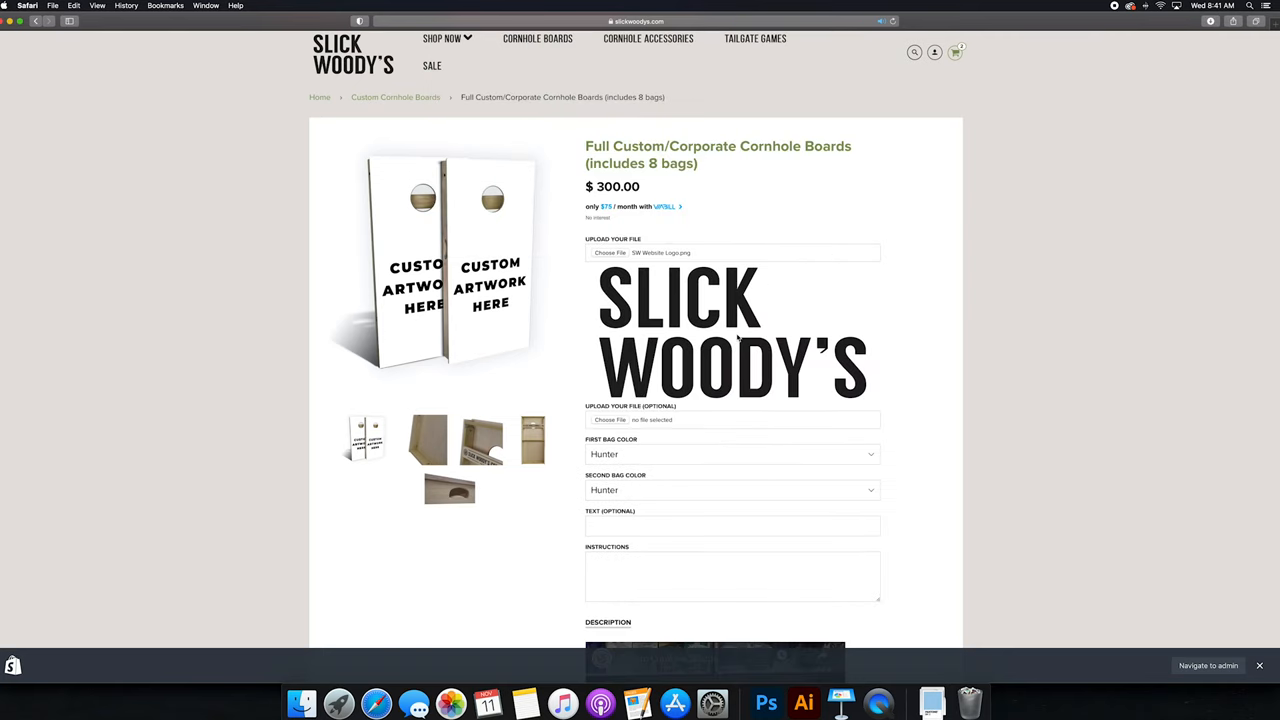
Choose Purple as the First Bag Color and Orange as the Second Bag Color.
scroll("down", 3)
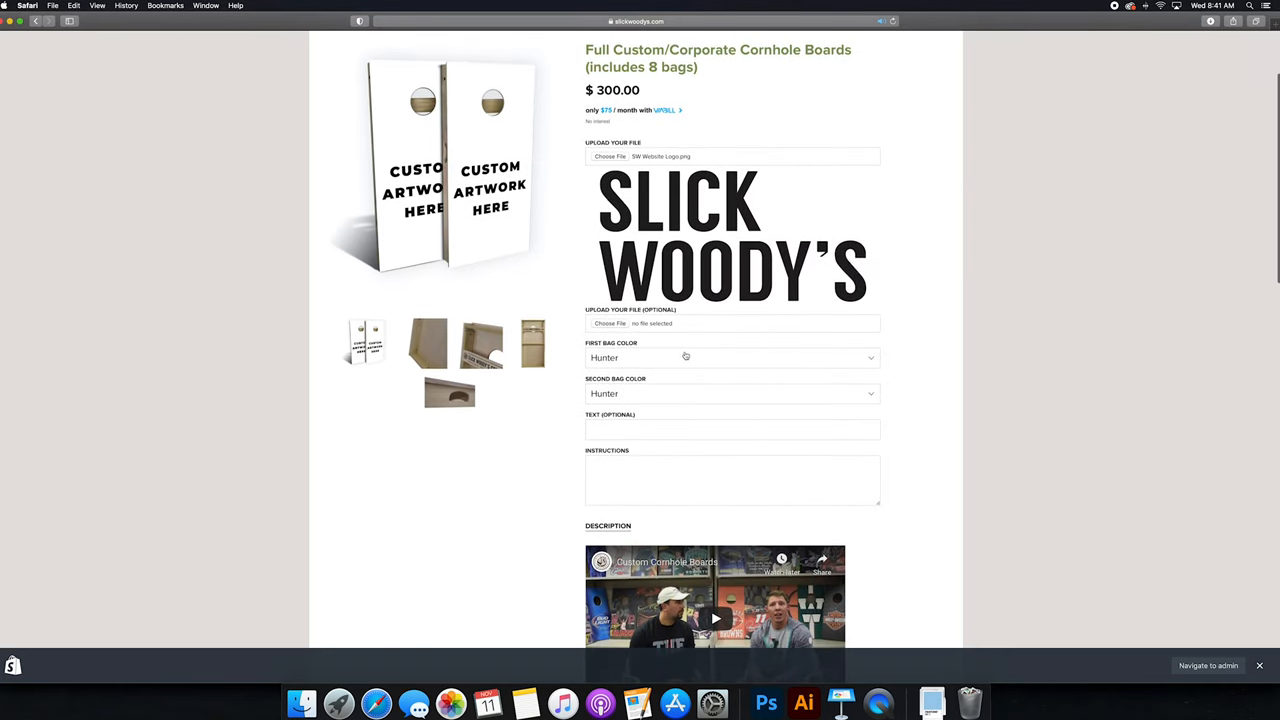
left_click(730, 356)
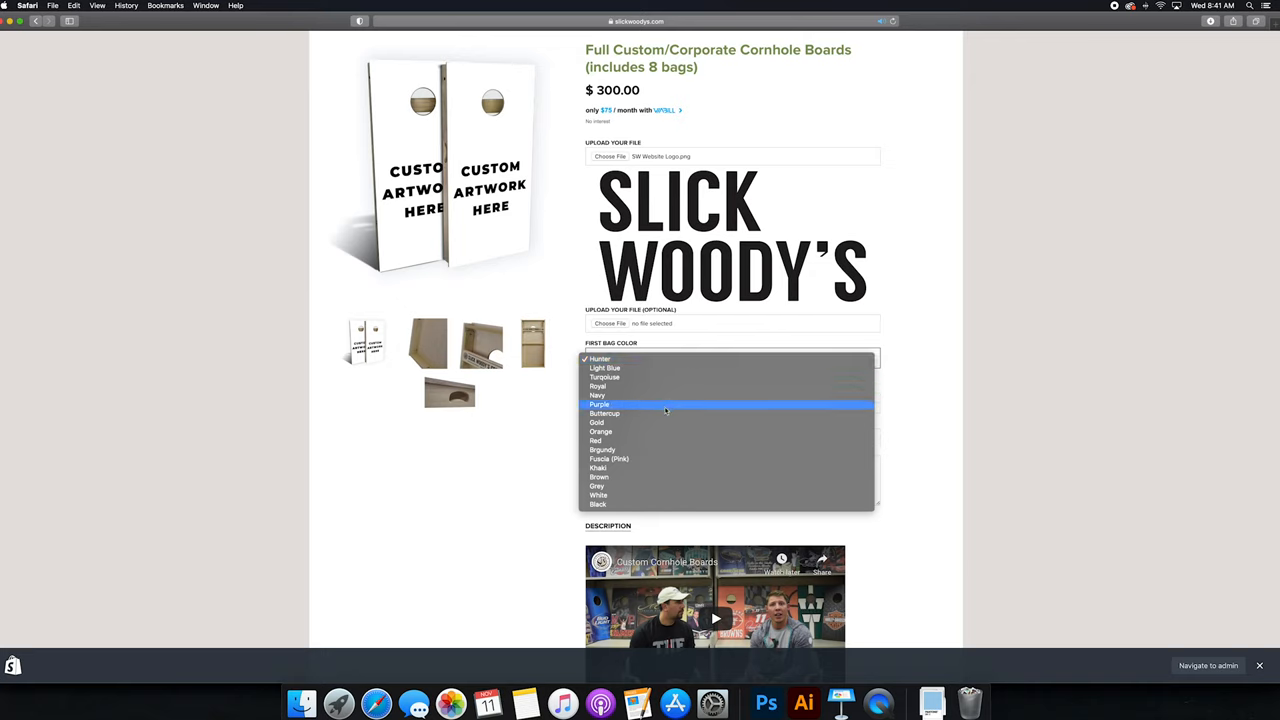
left_click(600, 404)
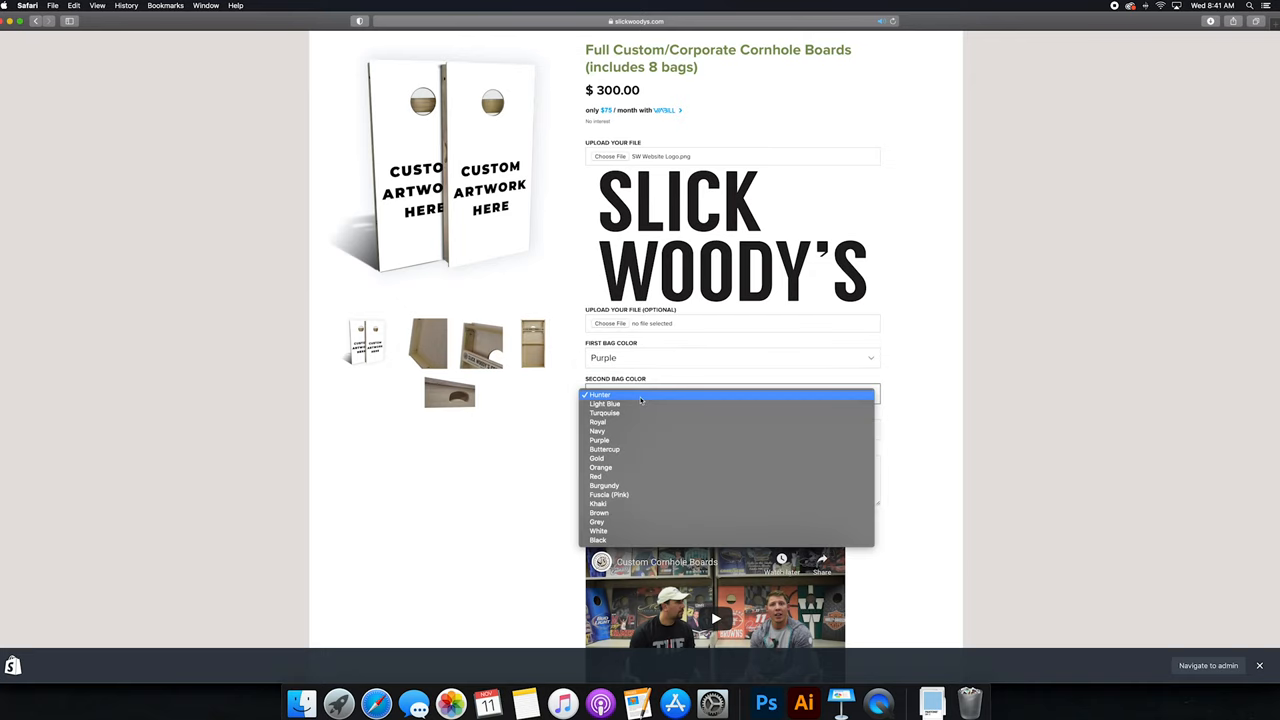
left_click(600, 468)
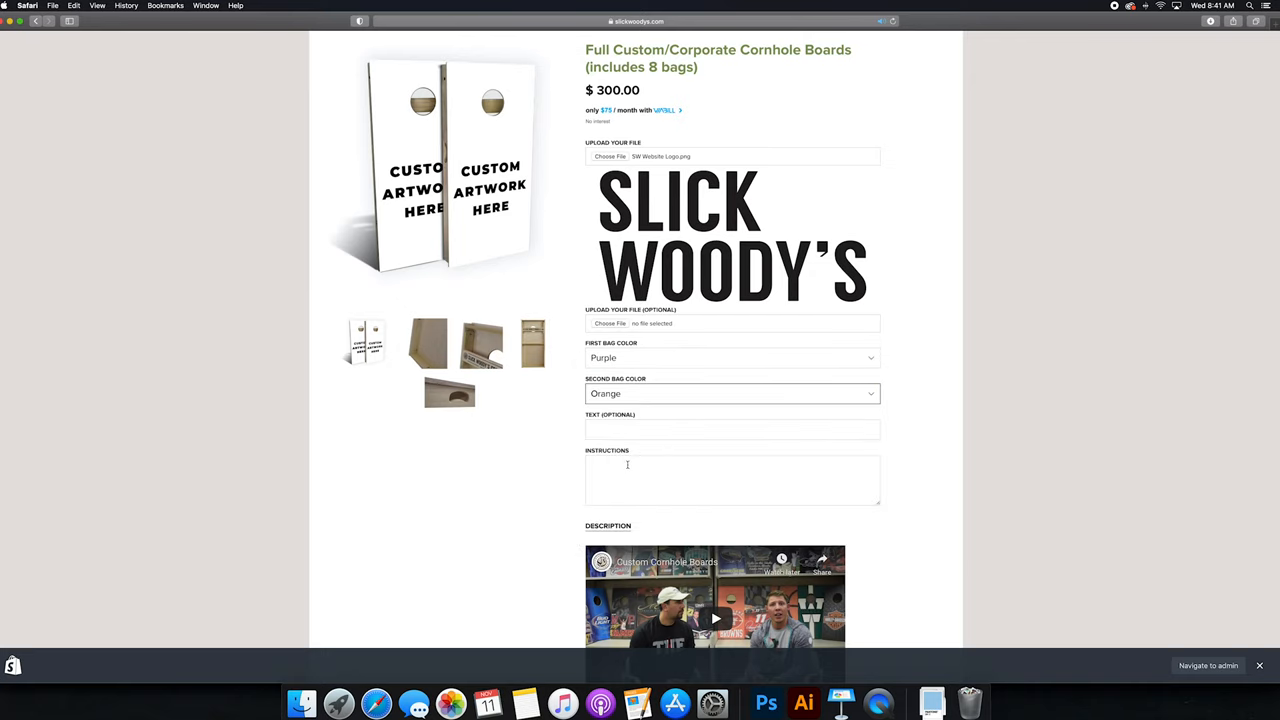
left_click(732, 430)
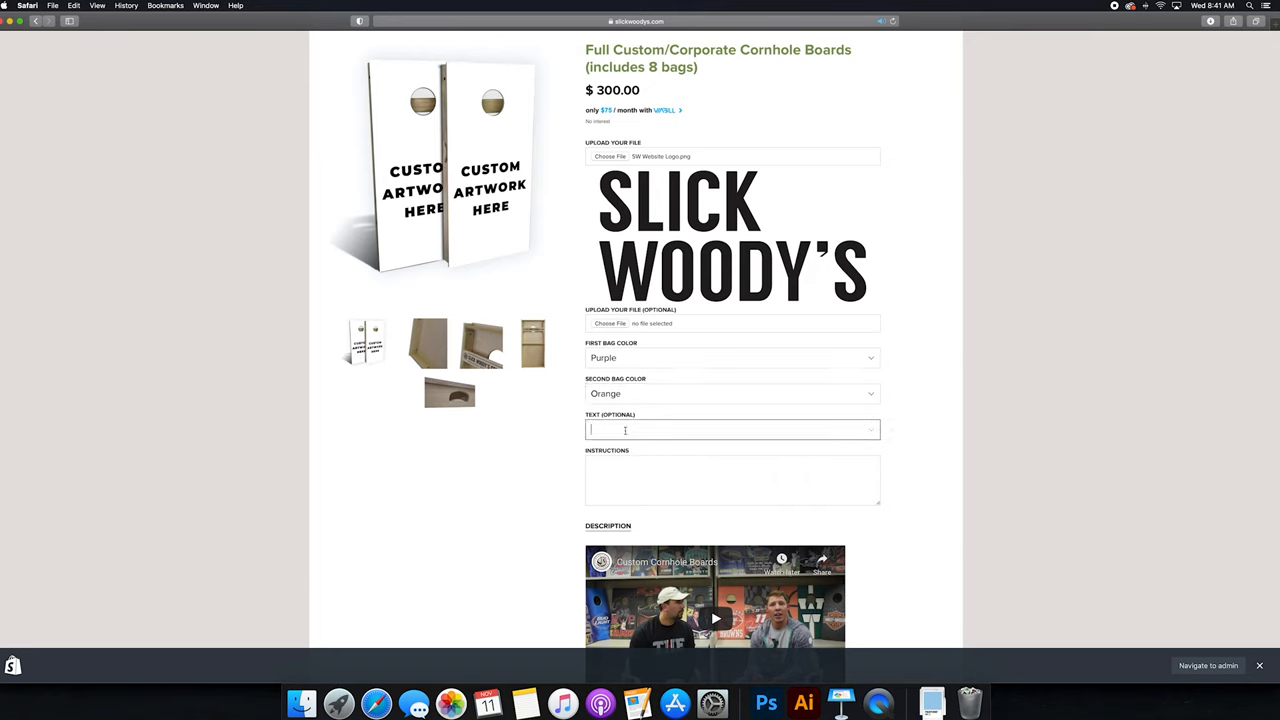
Enter board text 'The Best Cornhole Boards!' and instructions asking for the logo on a treated oak board.
type("The Best Cornhole Boards!")
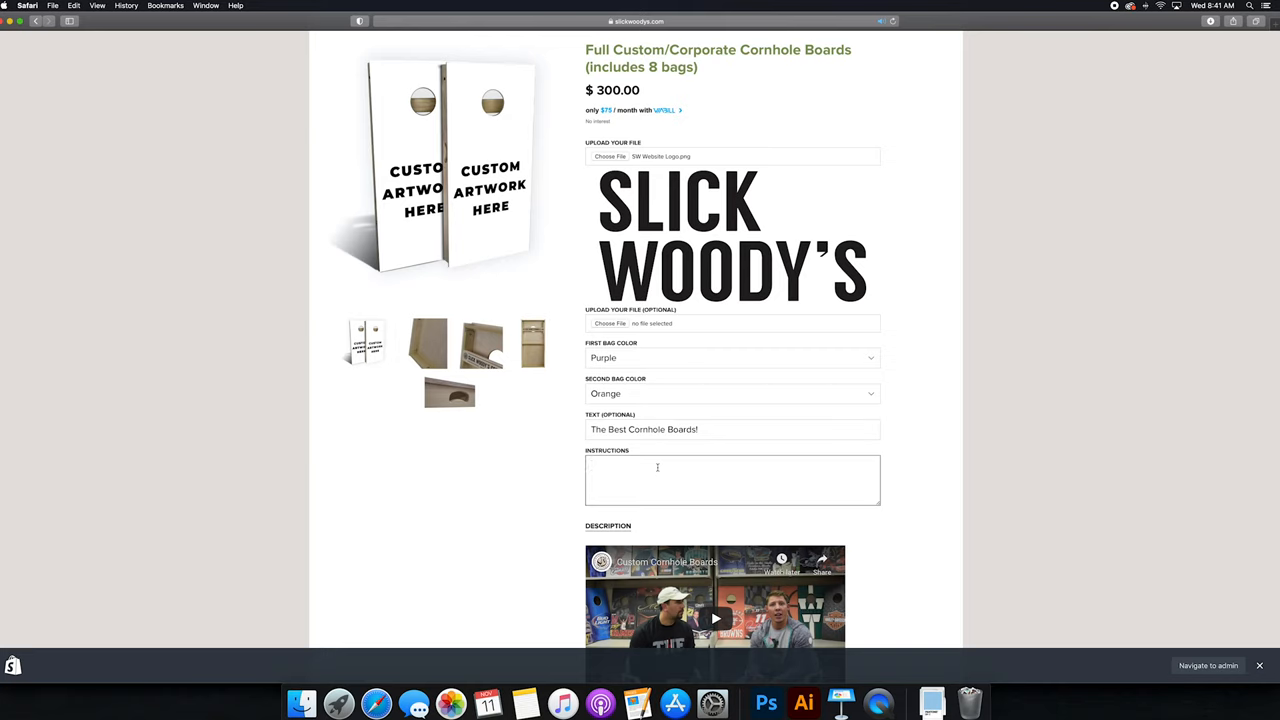
type("Please put our")
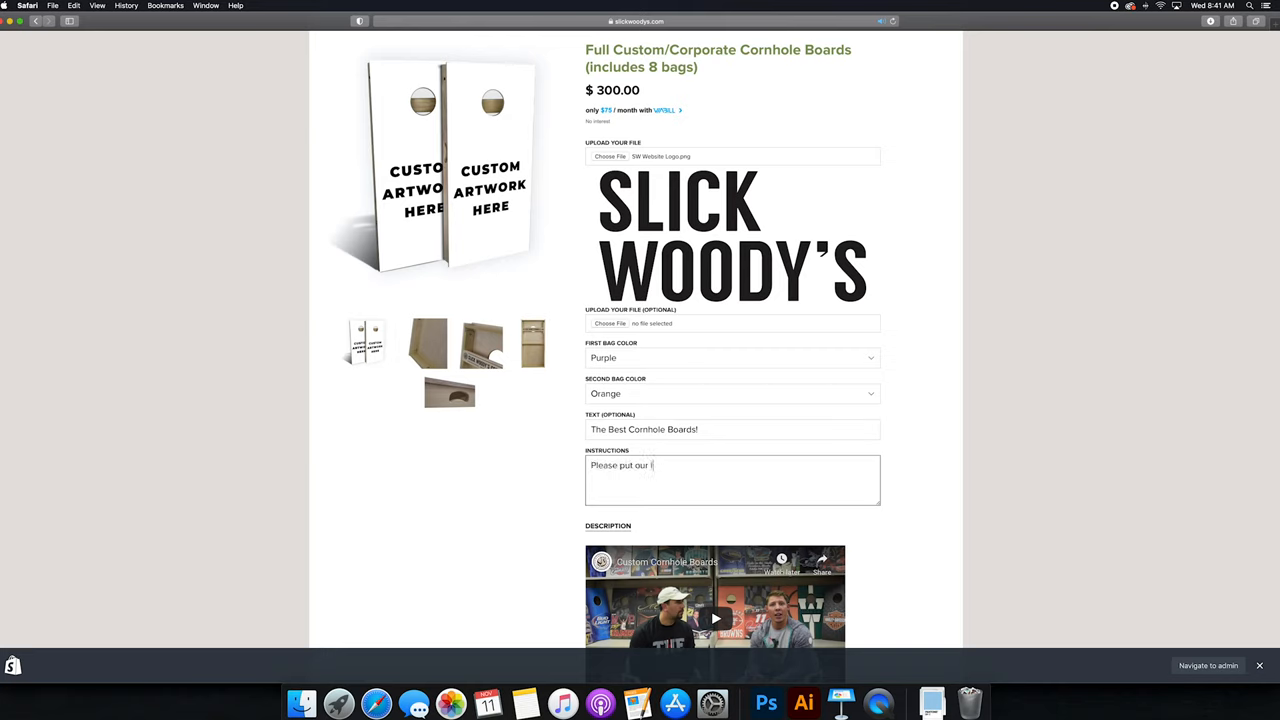
type("logo on a treate")
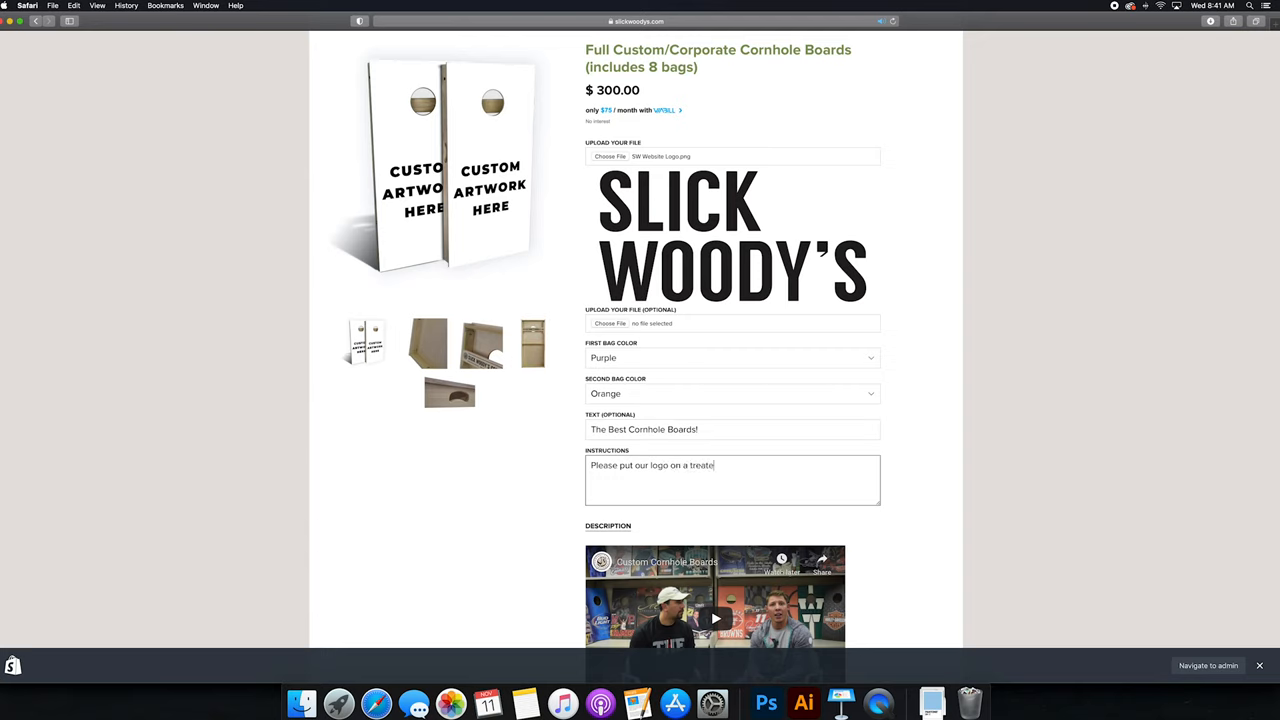
type("d oak board.")
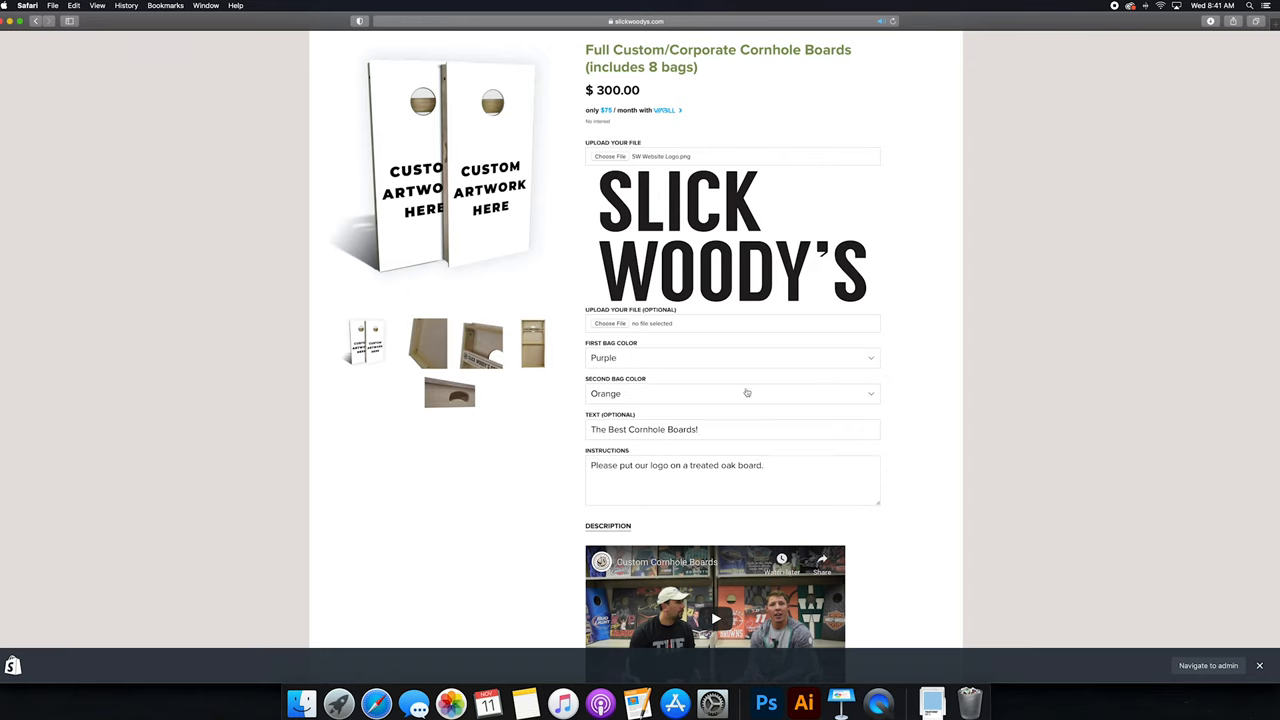
scroll("down", 3)
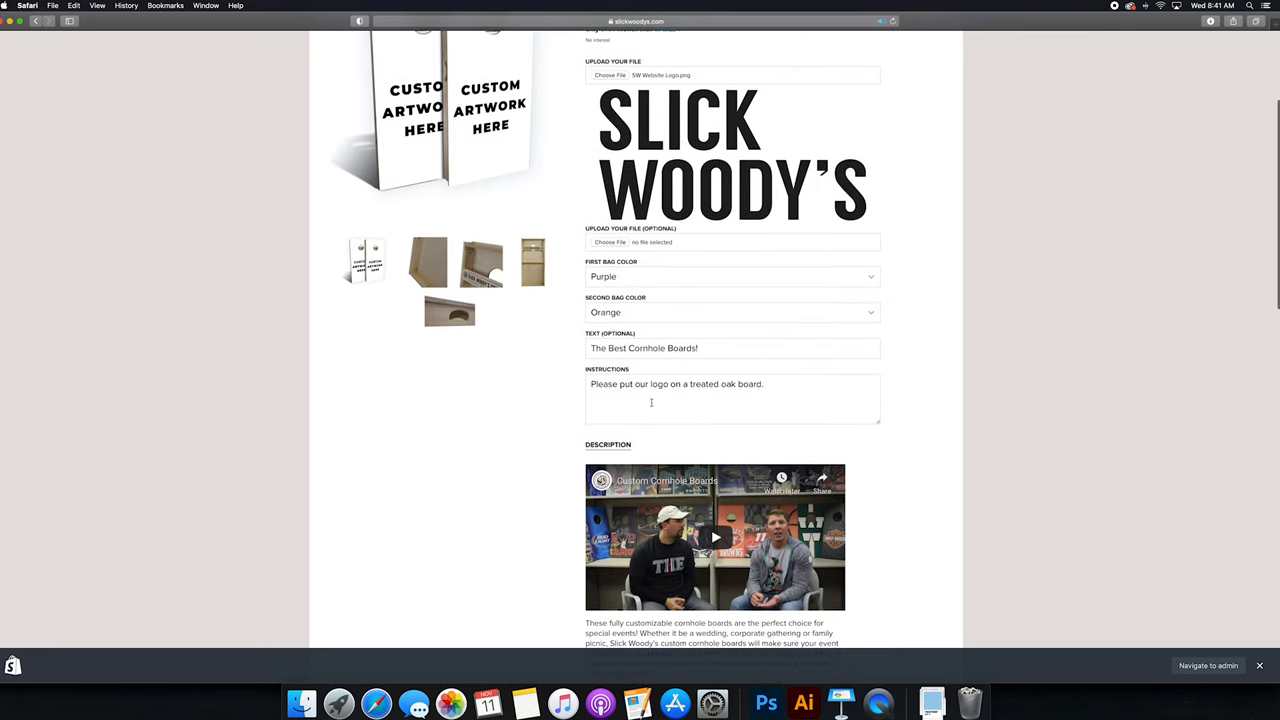
scroll("down", 3)
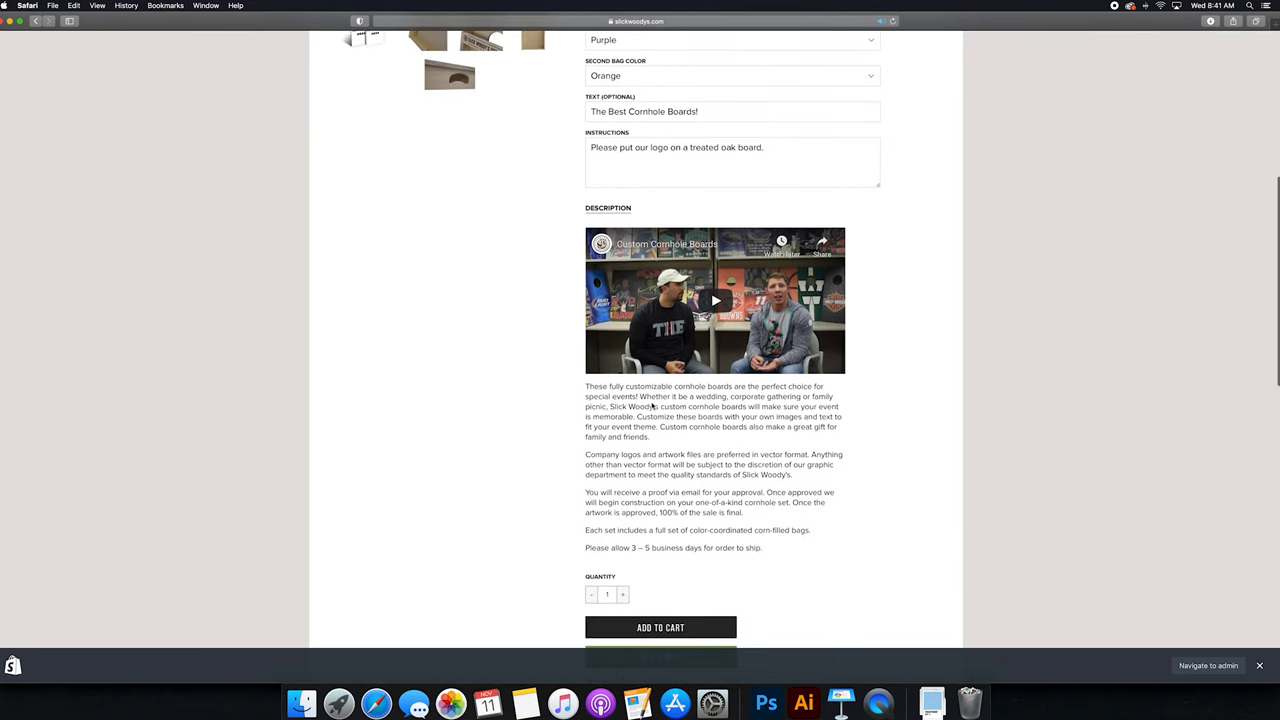
scroll("down", 3)
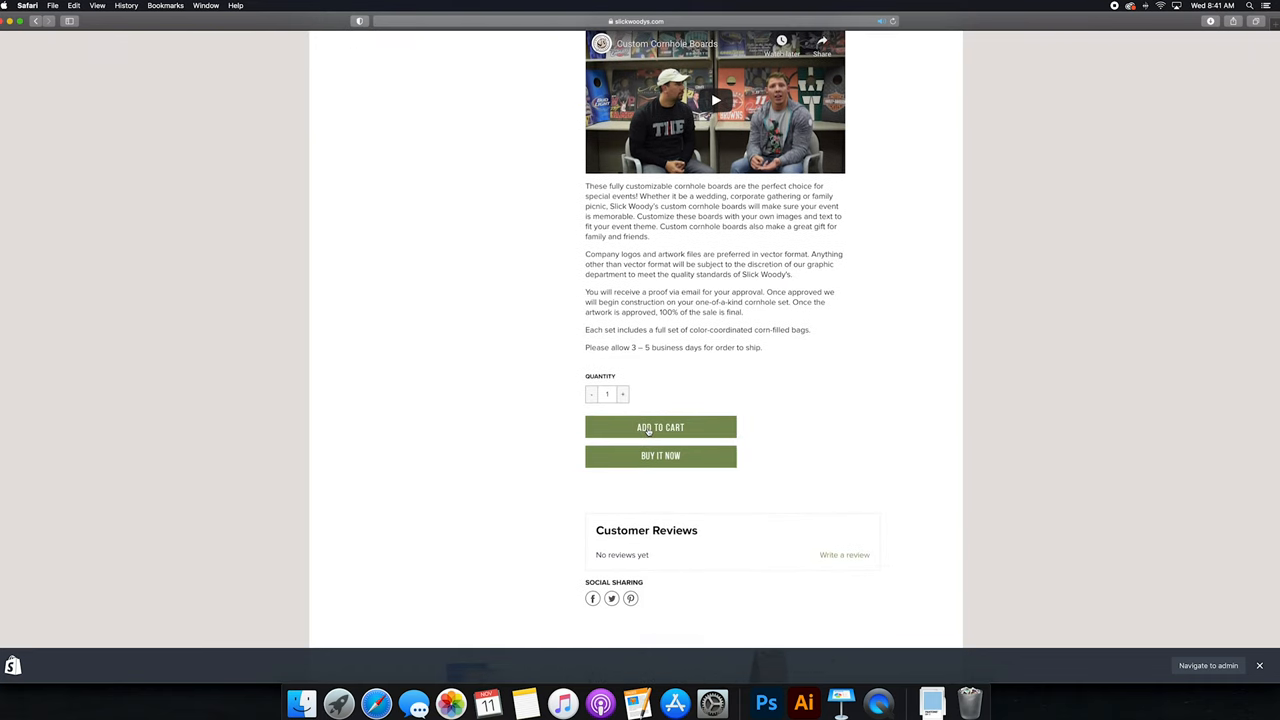